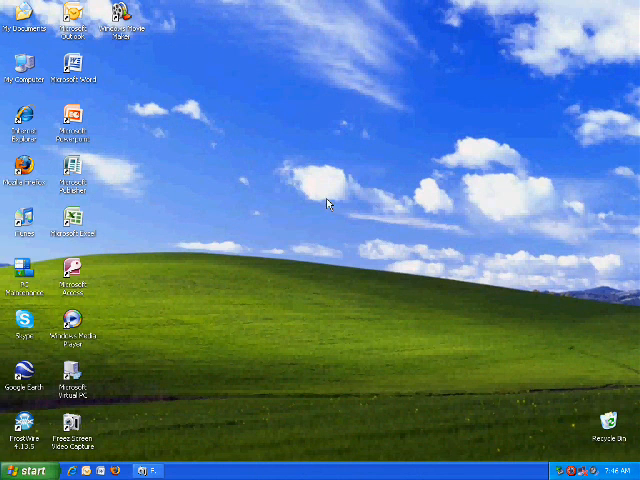
mouse_move(323, 197)
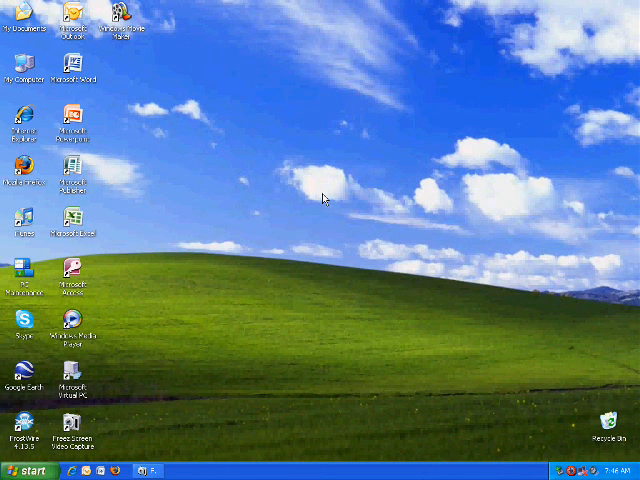
mouse_move(238, 166)
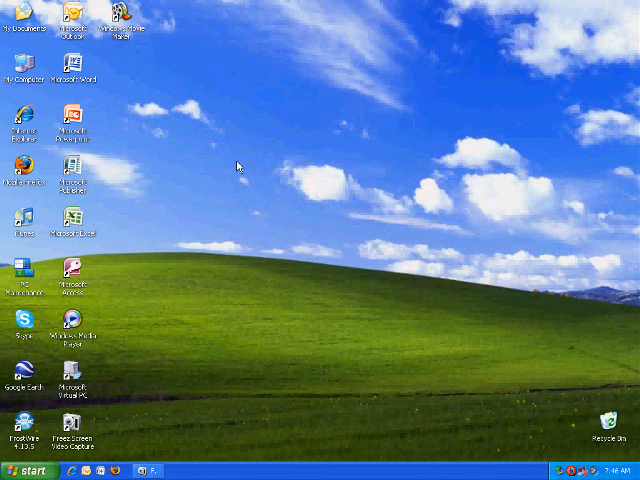
mouse_move(268, 140)
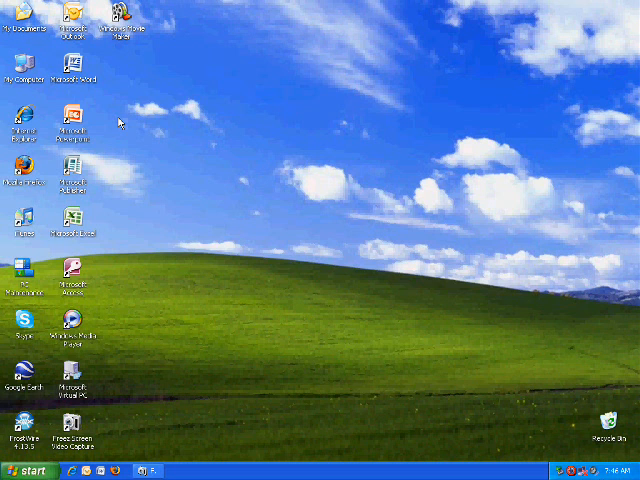
mouse_move(241, 224)
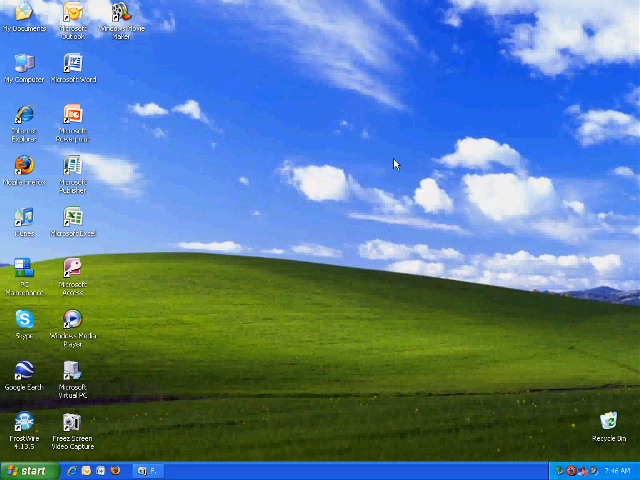
mouse_move(133, 48)
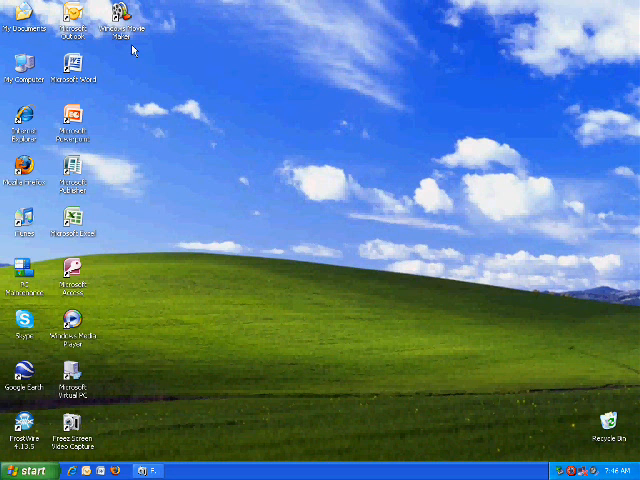
Copy the pspwvista folder in My Documents, then close it and open My Computer.
double_click(20, 25)
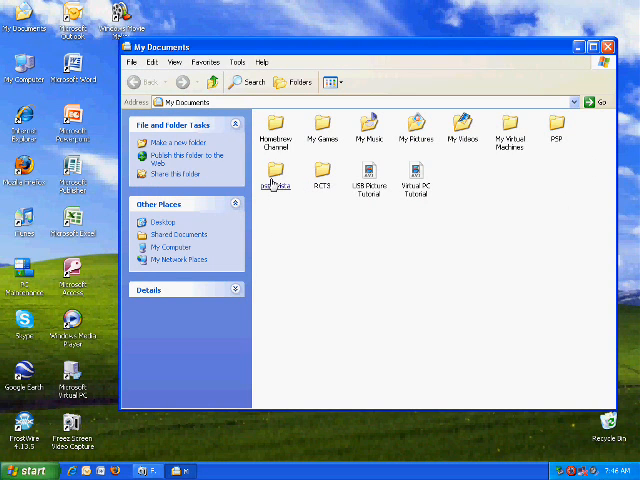
left_click(276, 175)
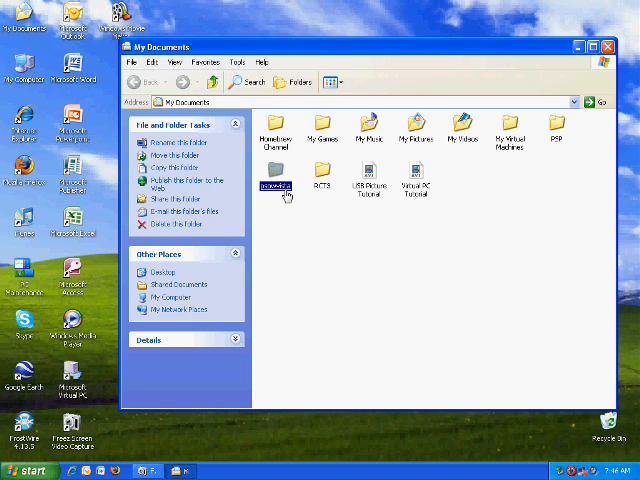
right_click(277, 185)
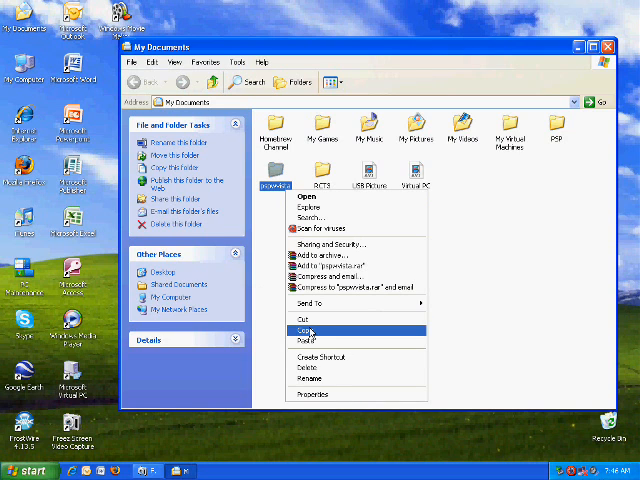
left_click(308, 330)
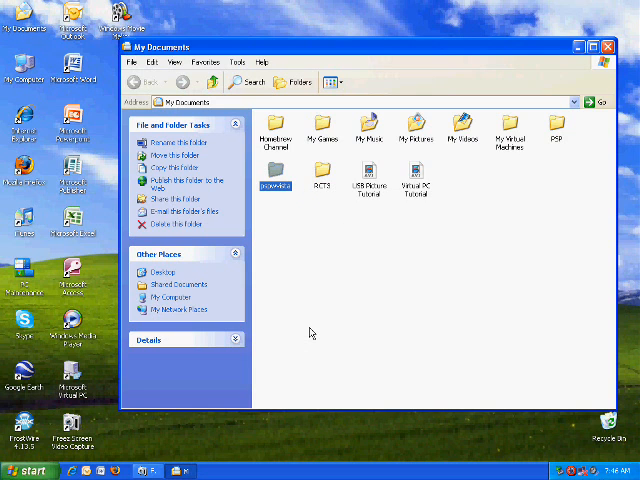
mouse_move(617, 173)
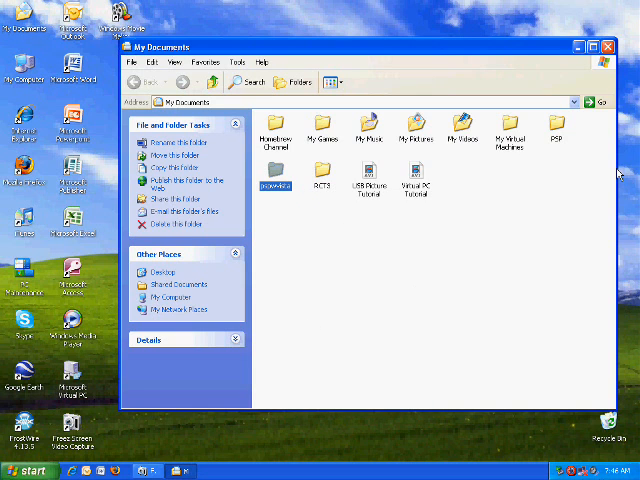
left_click(607, 46)
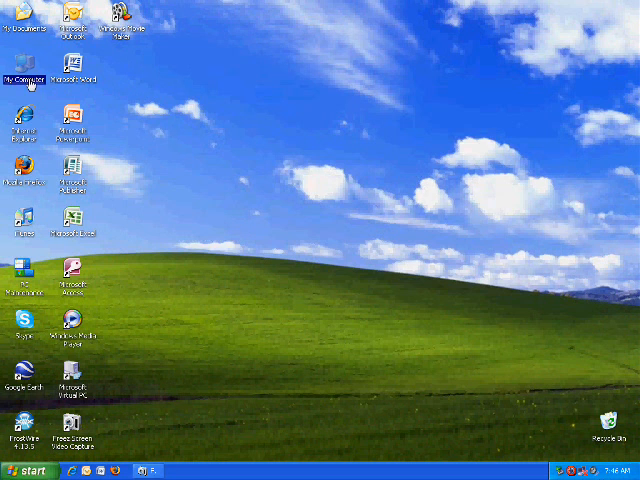
double_click(23, 68)
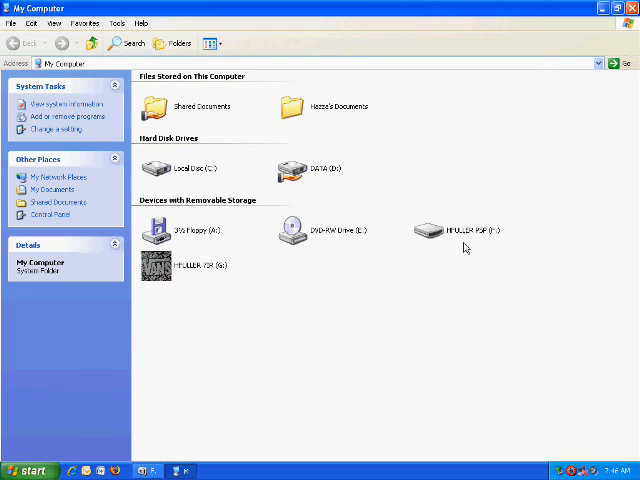
Open the PSP memory stick drive from My Computer.
double_click(460, 230)
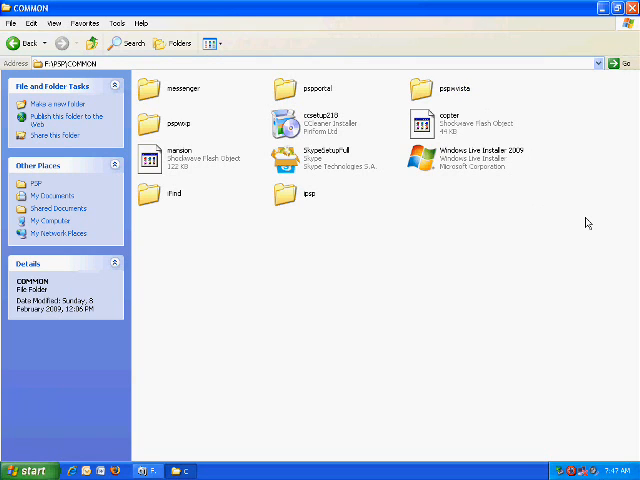
mouse_move(593, 216)
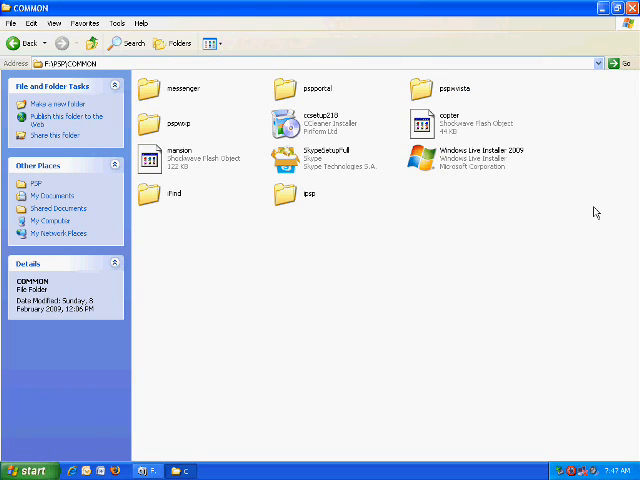